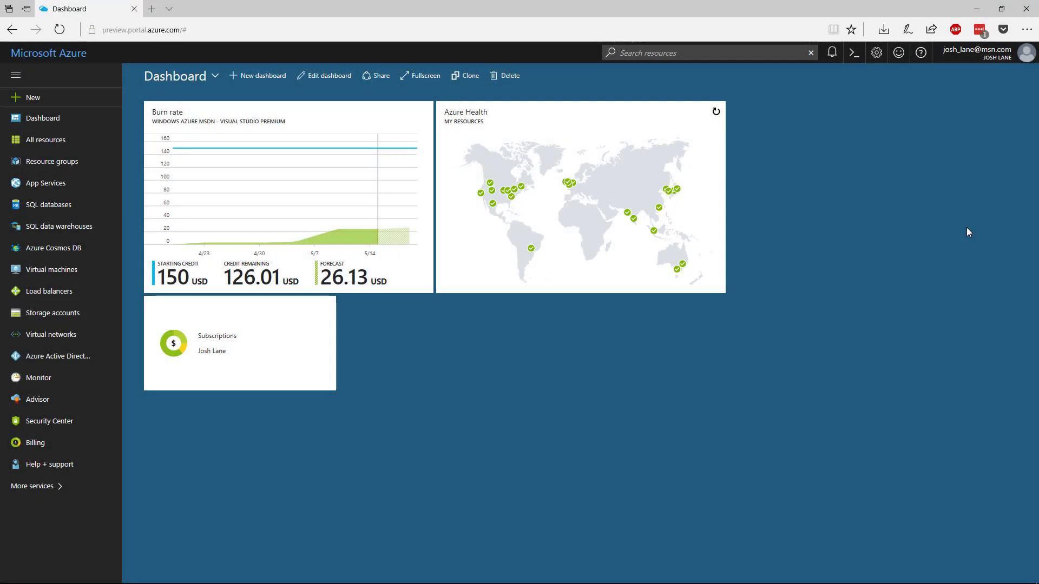
{"action": "mouse_move", "coordinate": [883, 184]}
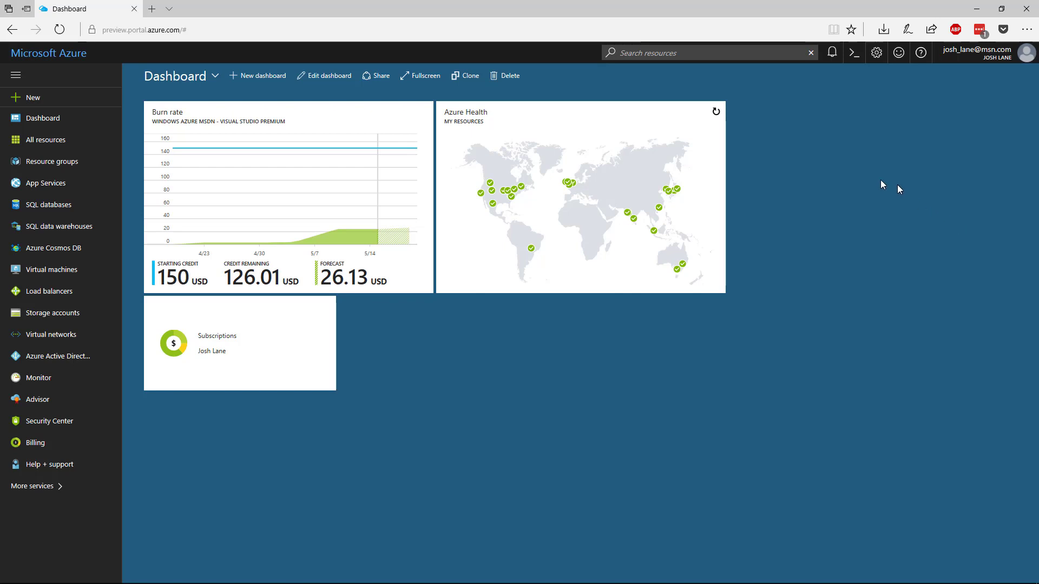
{"action": "mouse_move", "coordinate": [866, 126]}
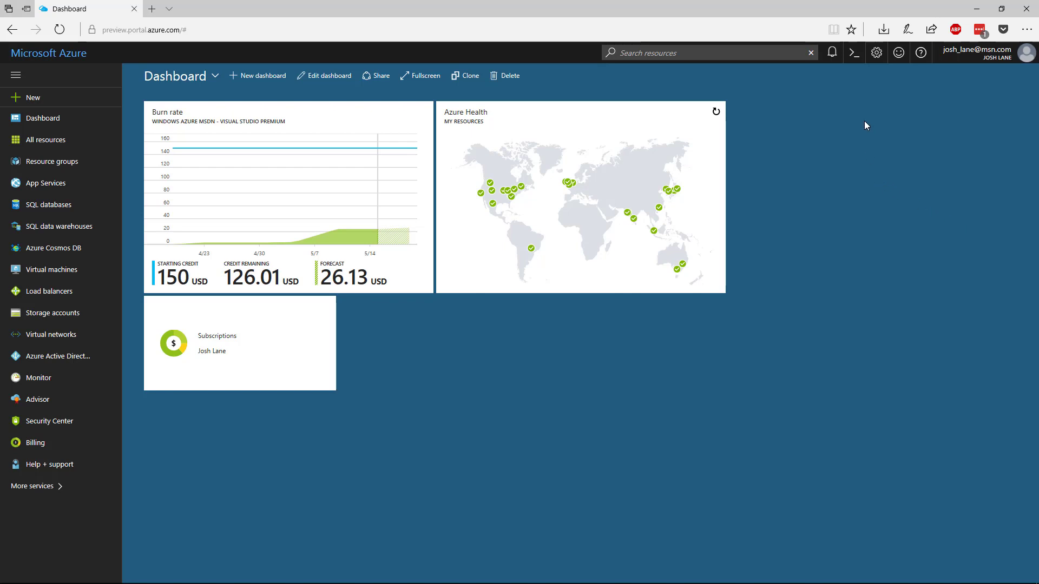
{"action": "mouse_move", "coordinate": [854, 52]}
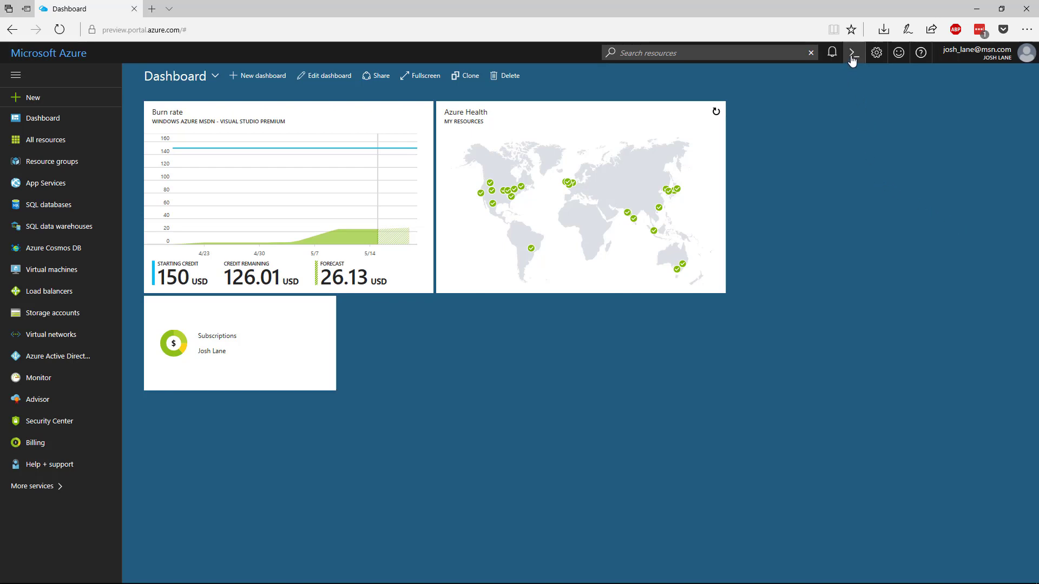
{"action": "mouse_move", "coordinate": [854, 53]}
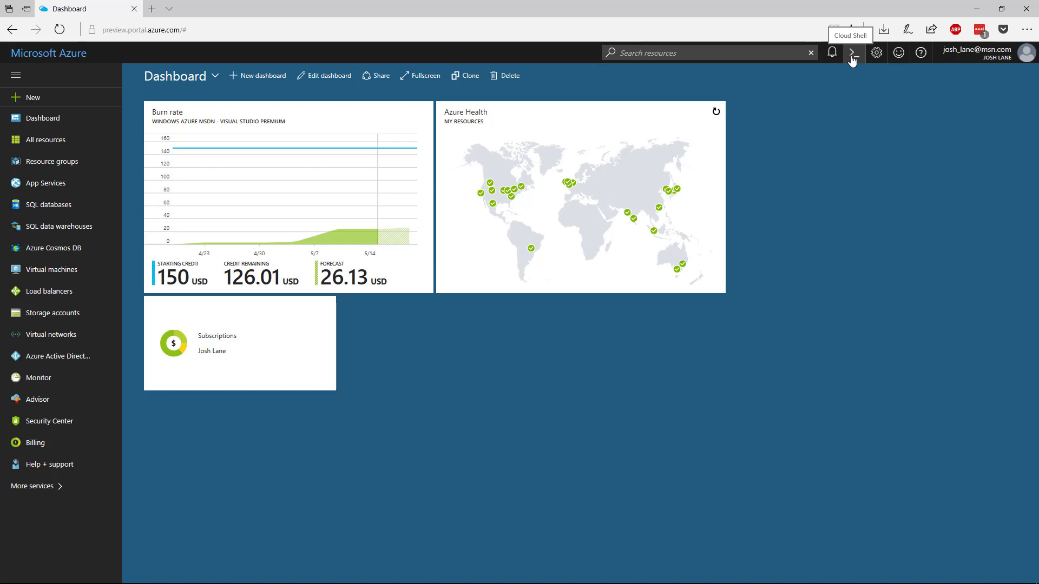
{"action": "mouse_move", "coordinate": [852, 73]}
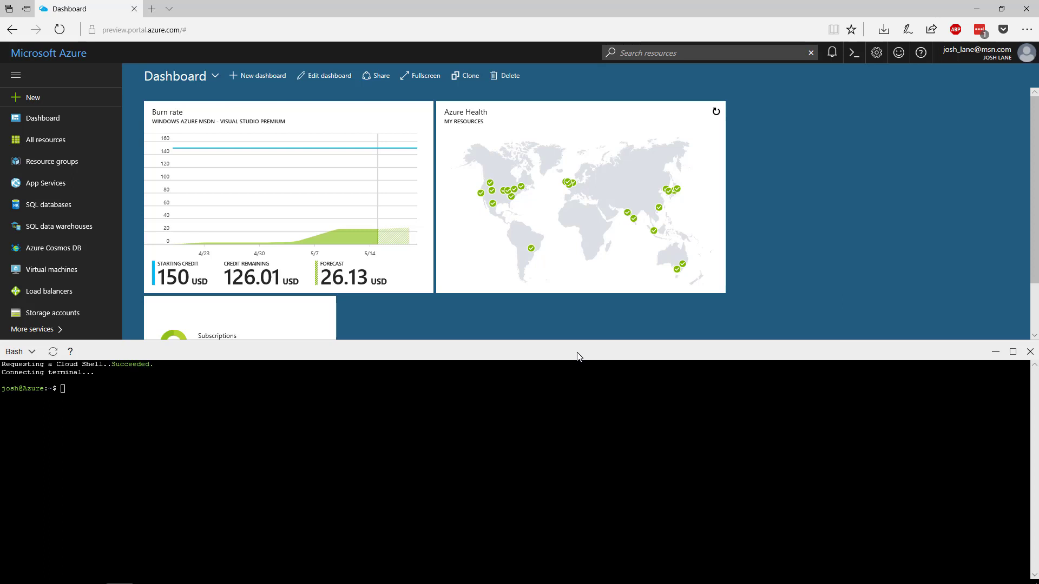
{"action": "mouse_move", "coordinate": [425, 346]}
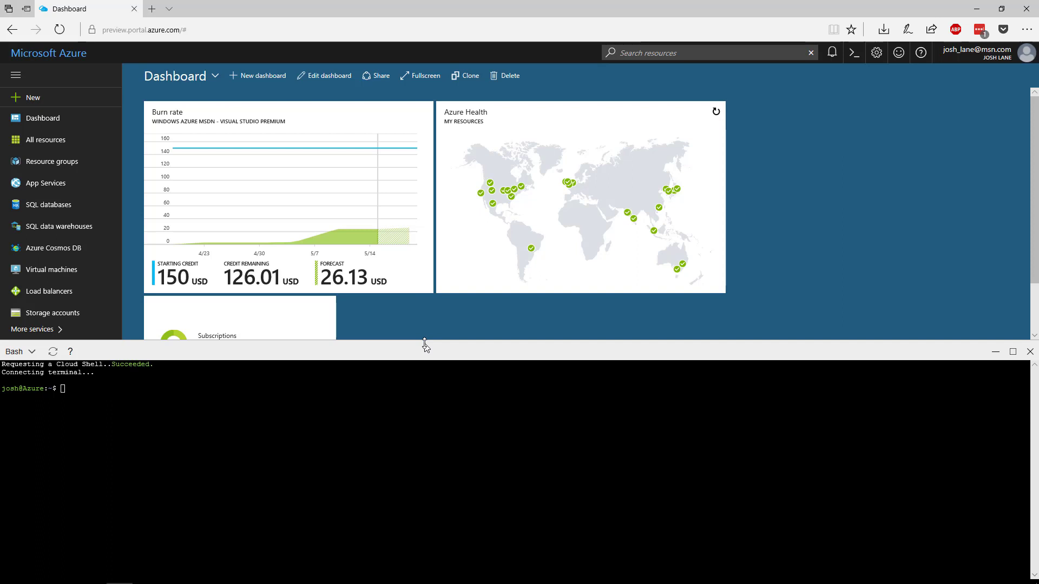
{"action": "mouse_move", "coordinate": [422, 342]}
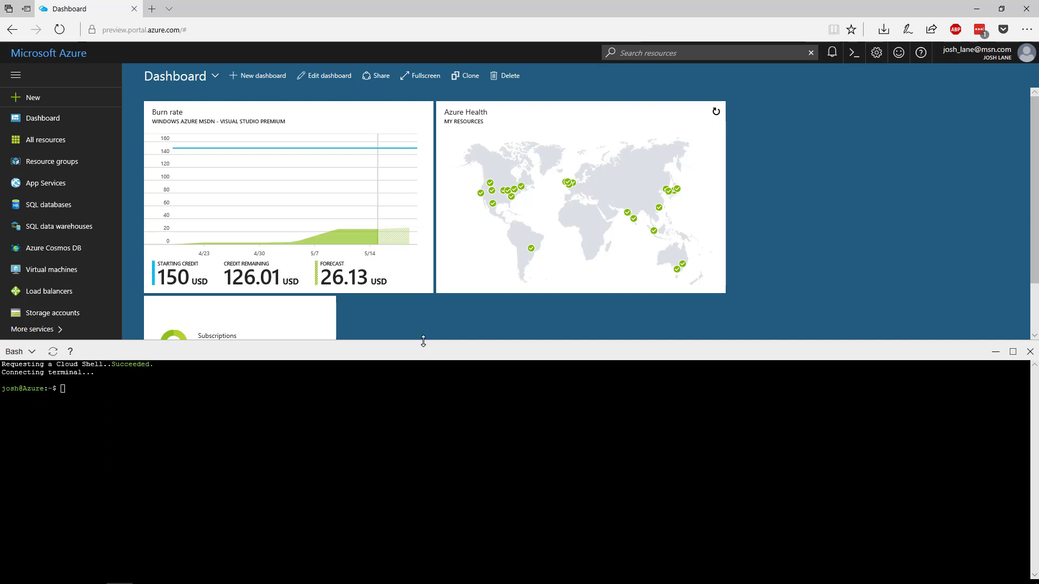
{"action": "mouse_move", "coordinate": [427, 354]}
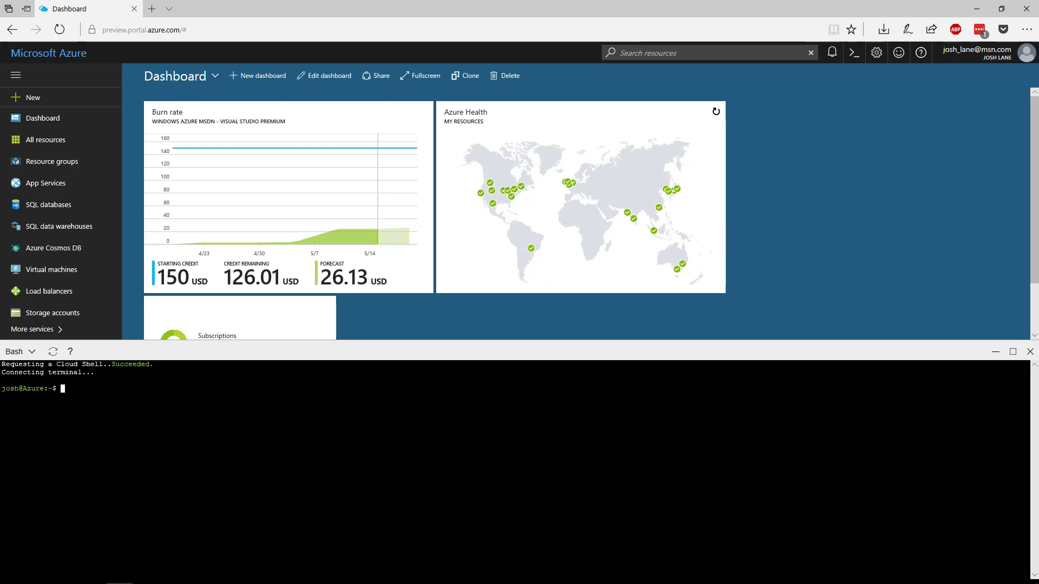
- Run 'az storage account list' and scroll through the JSON storage account details
{"action": "type", "text": "a"}
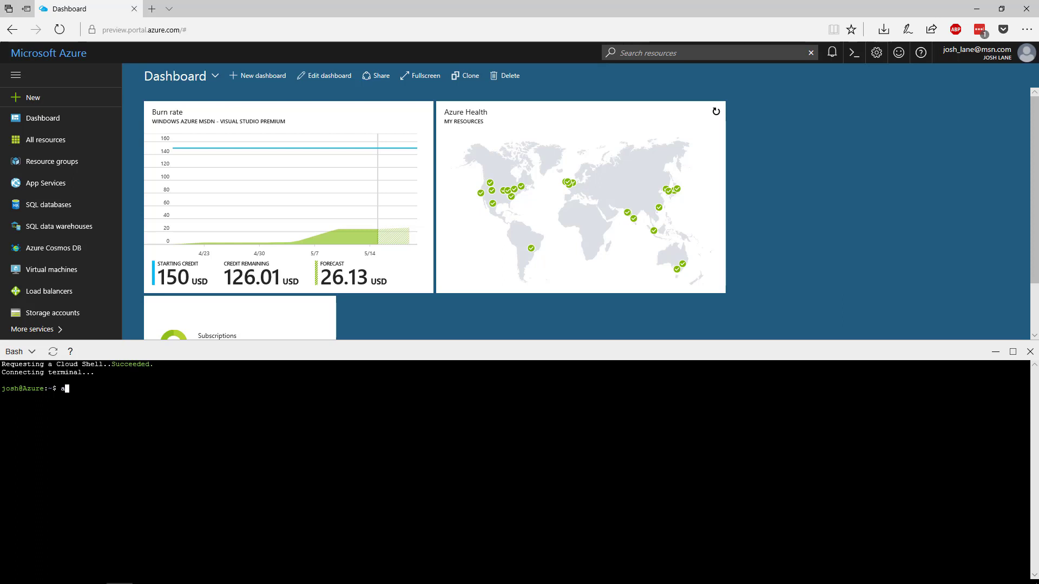
{"action": "type", "text": "z"}
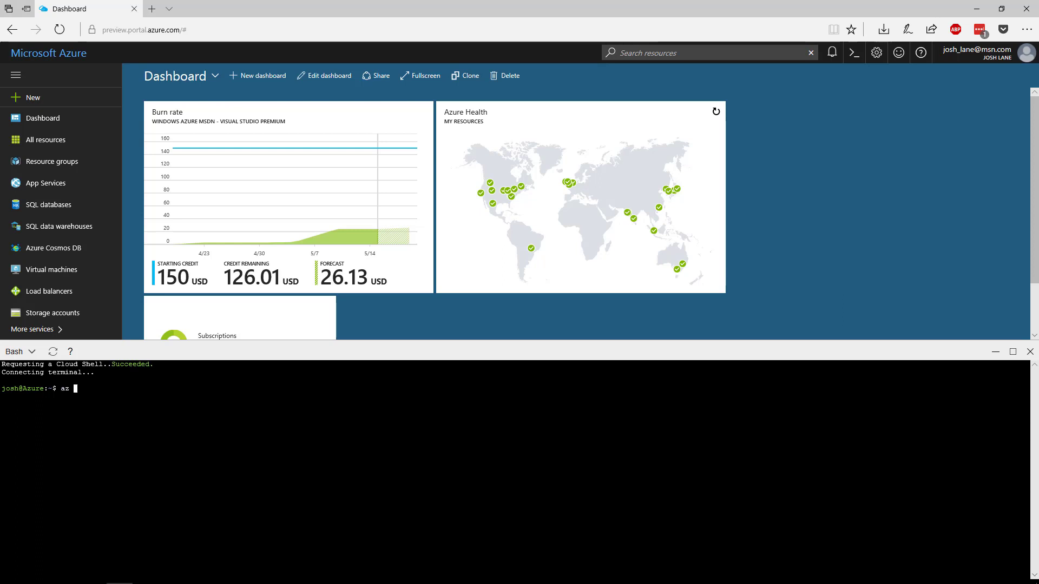
{"action": "type", "text": "storage ac"}
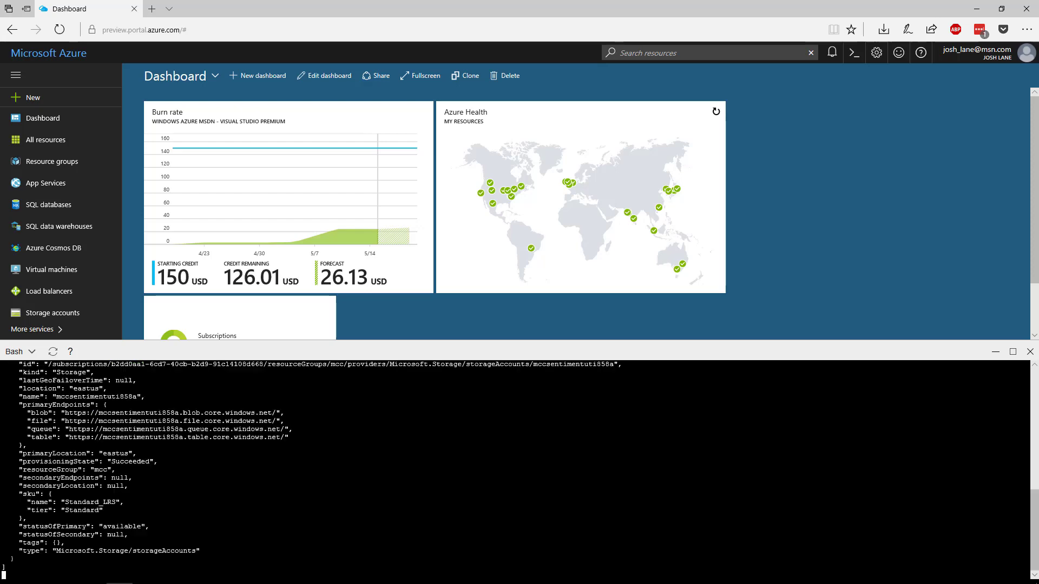
{"action": "scroll", "scroll_direction": "down", "scroll_amount": 3}
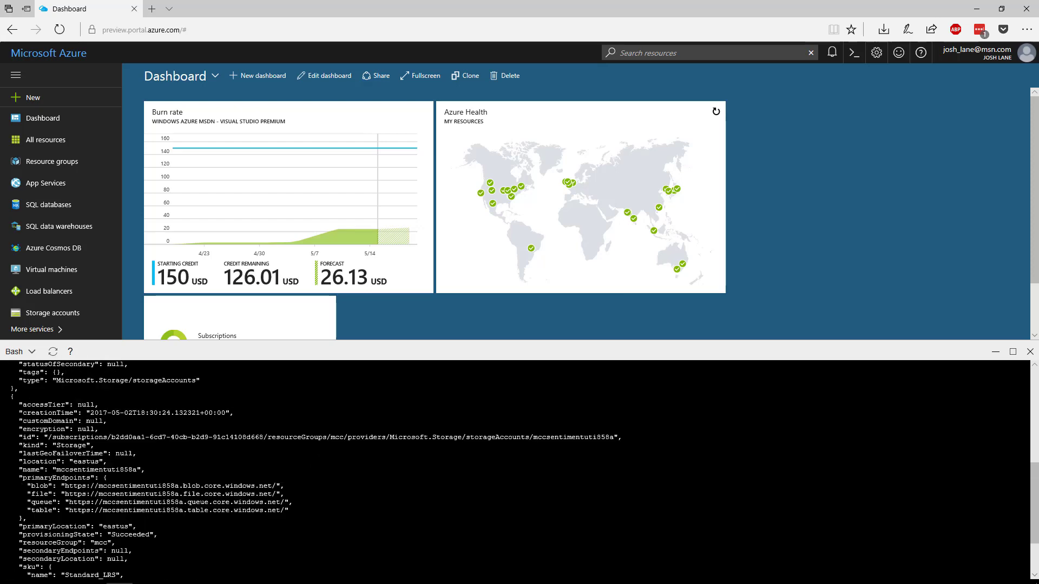
{"action": "scroll", "scroll_direction": "down", "scroll_amount": 3}
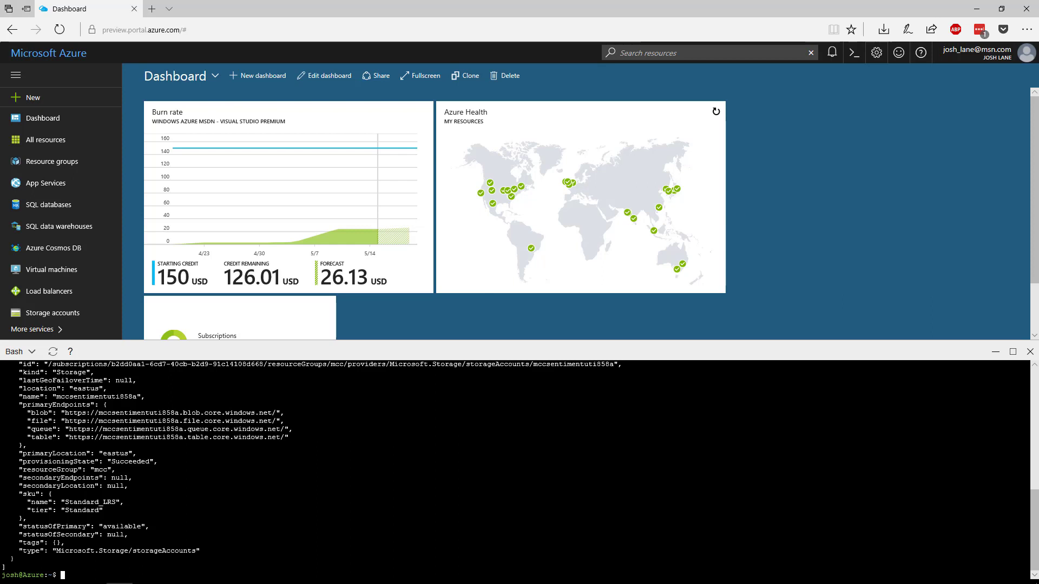
- Run 'az storage account list --output table' to get a compact table of both accounts
{"action": "type", "text": "az storage account list --output table"}
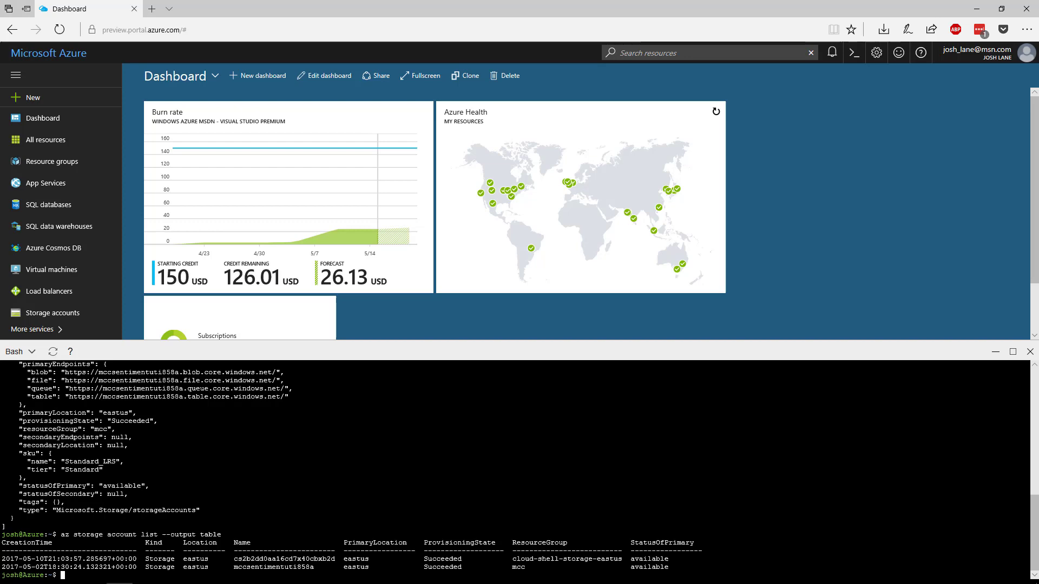
- Run 'az --h' and scroll through the listed command subgroups and commands
{"action": "type", "text": "az"}
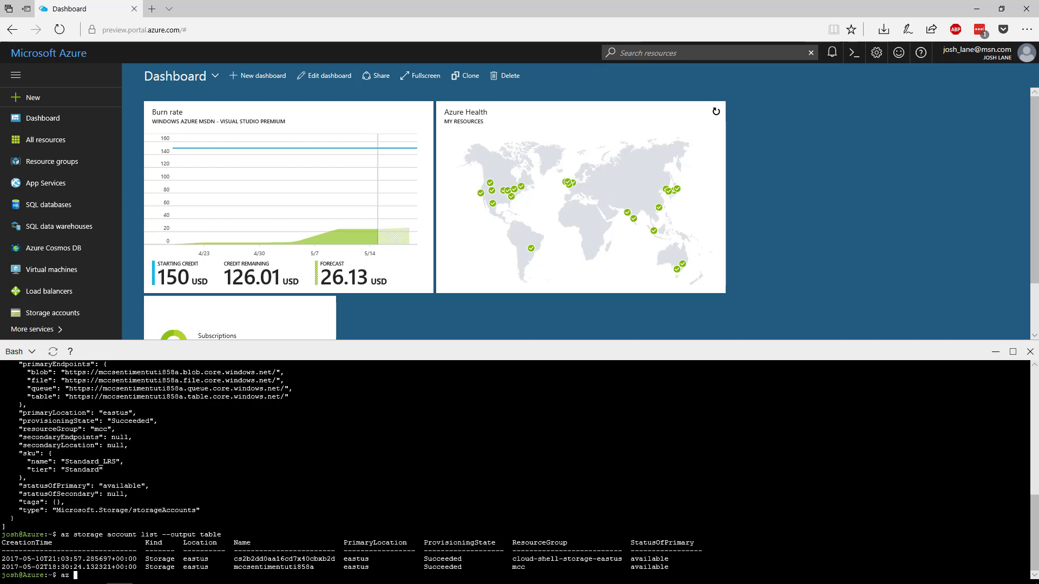
{"action": "type", "text": "--h"}
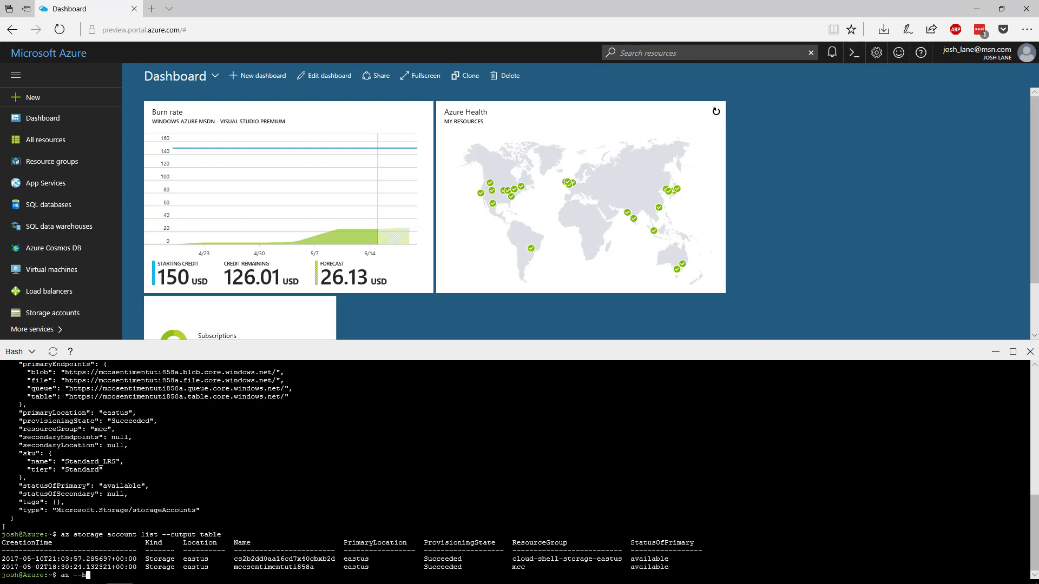
{"action": "key", "text": "Return"}
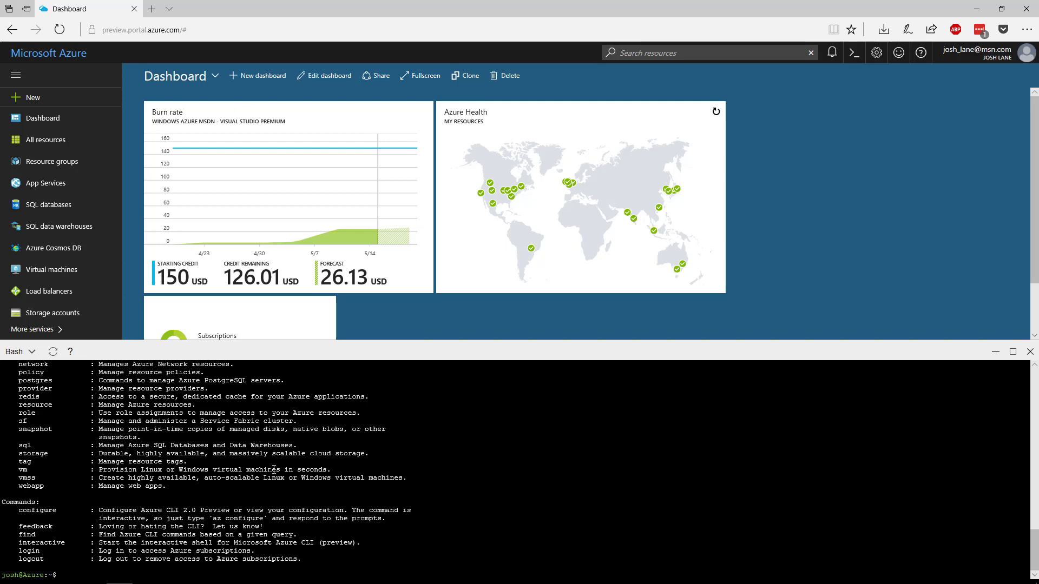
{"action": "scroll", "scroll_direction": "up", "scroll_amount": 3}
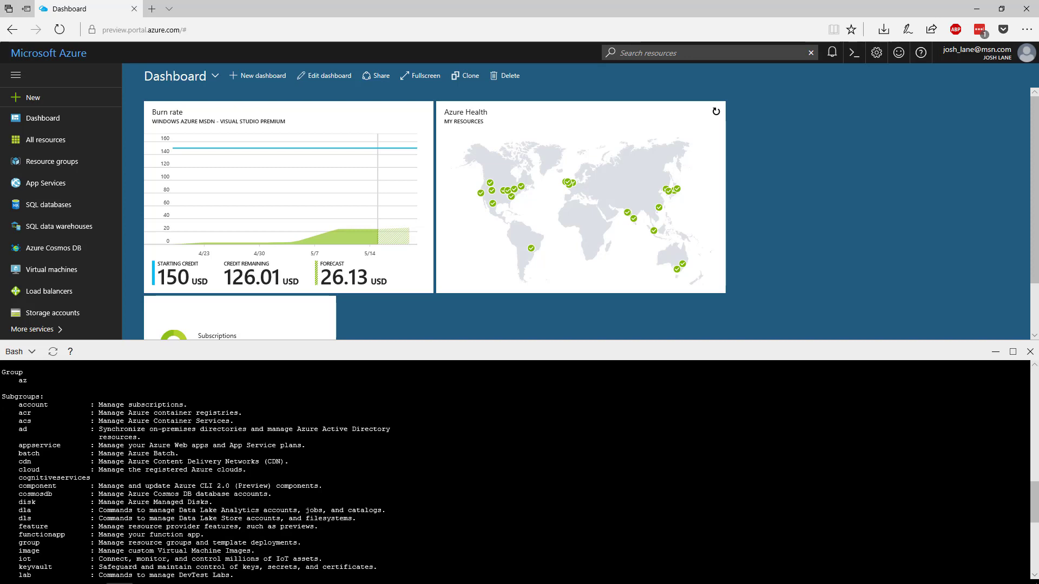
{"action": "scroll", "scroll_direction": "down", "scroll_amount": 3}
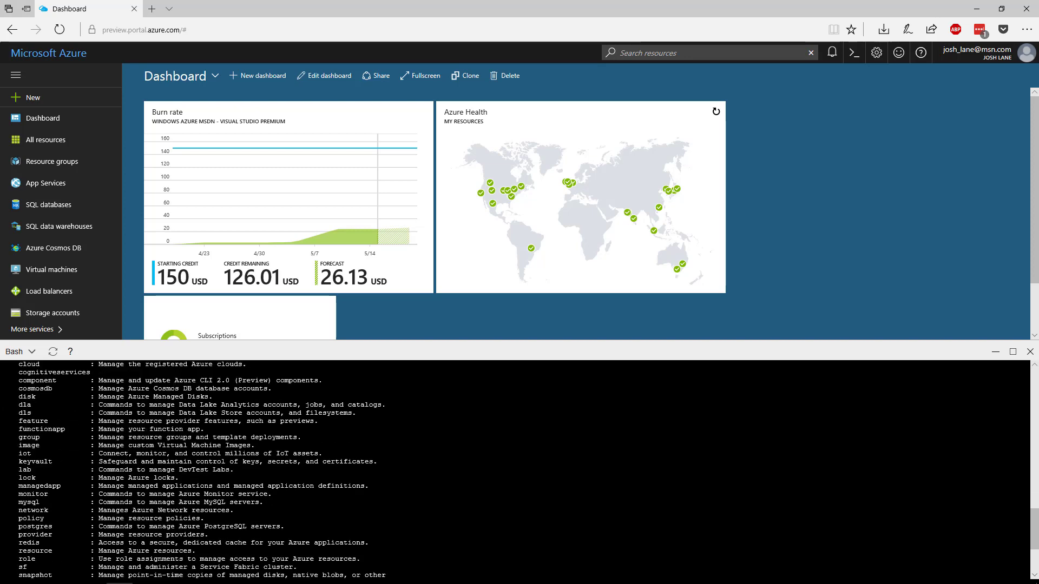
{"action": "scroll", "scroll_direction": "down", "scroll_amount": 3}
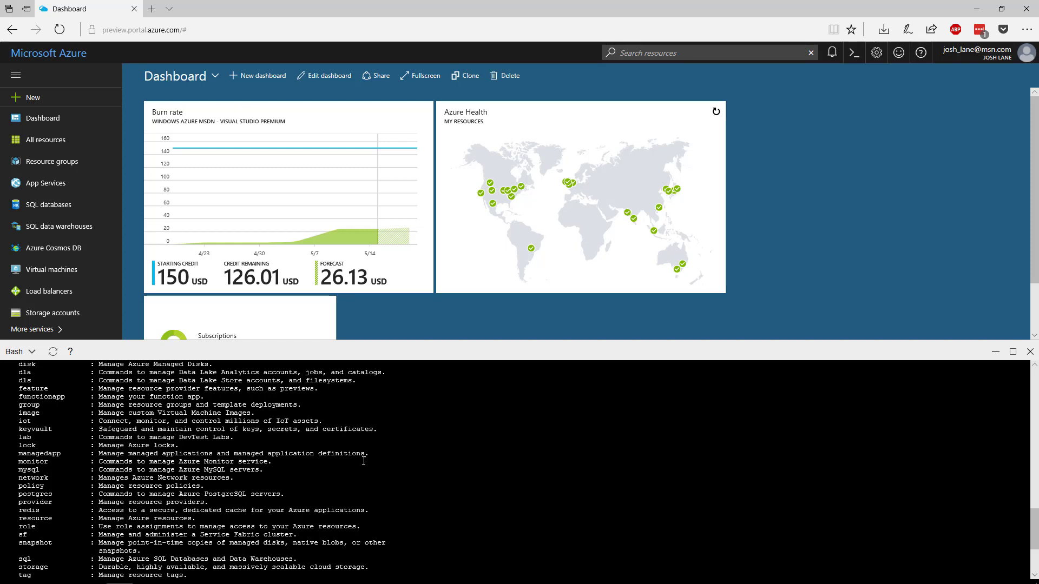
{"action": "scroll", "scroll_direction": "down", "scroll_amount": 3}
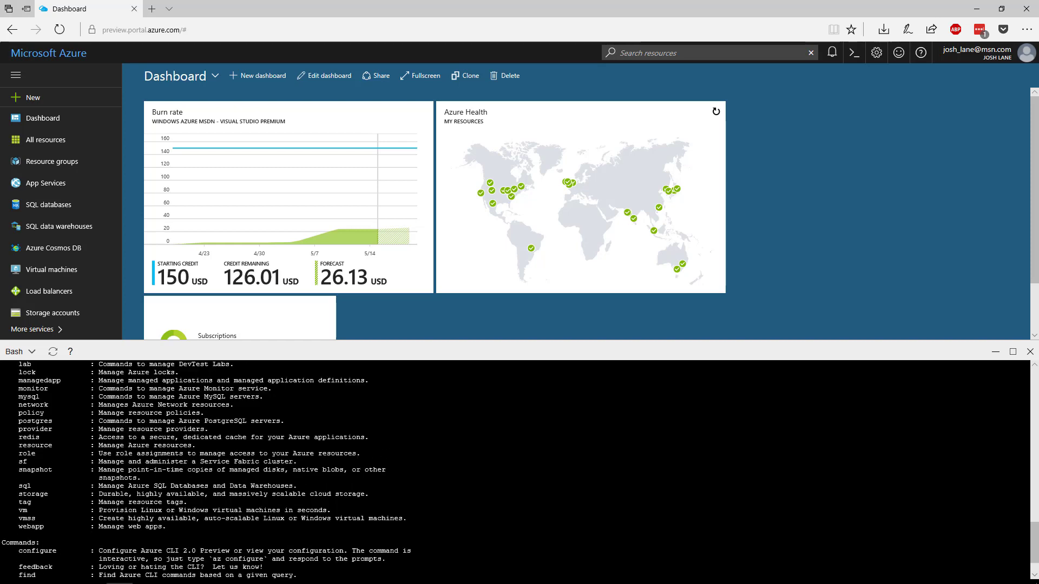